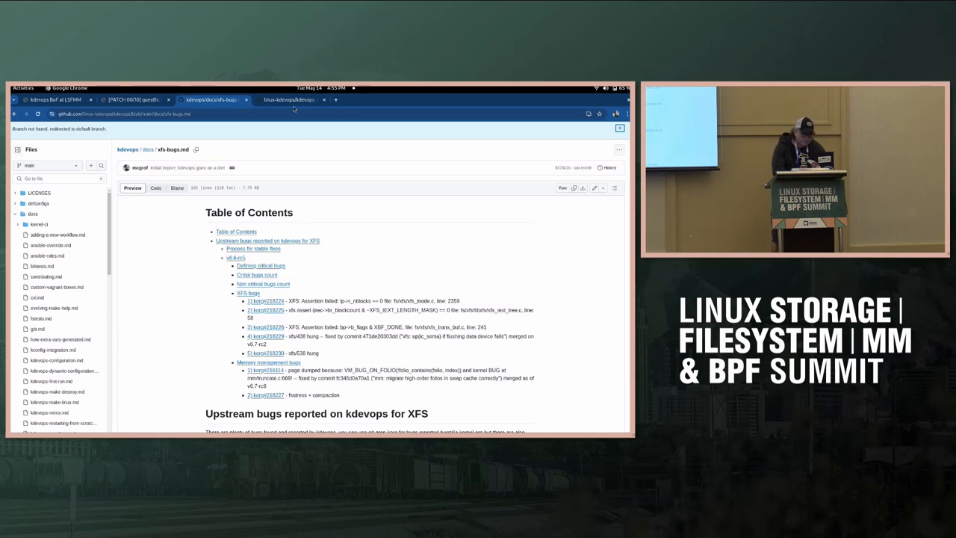
Navigate from the kdevops repository to its organization and into the kdevops-results-archive repository
click(286, 98)
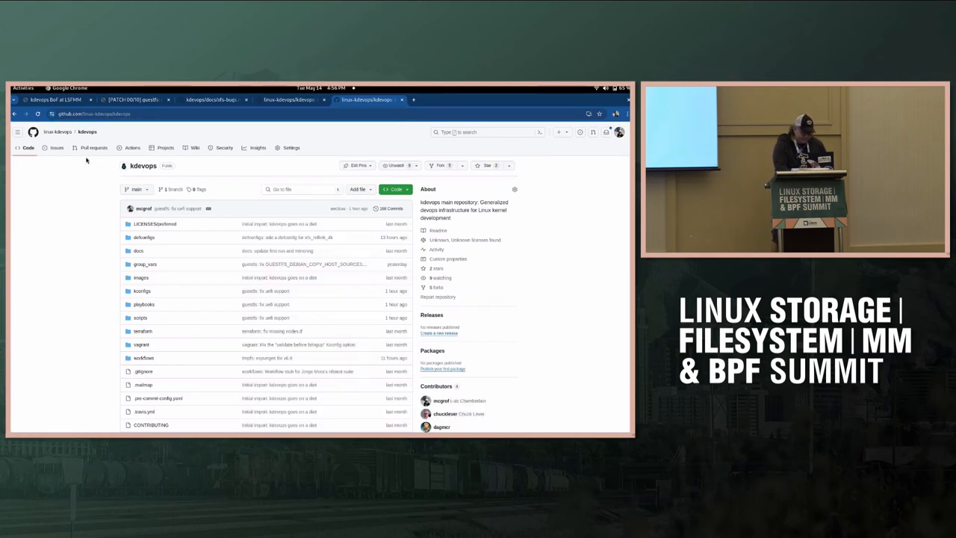
click(56, 131)
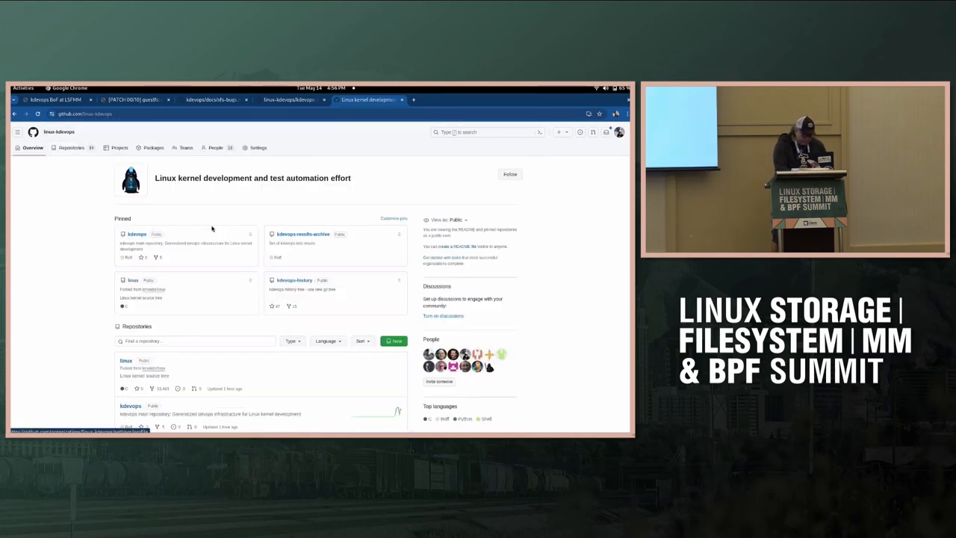
click(305, 233)
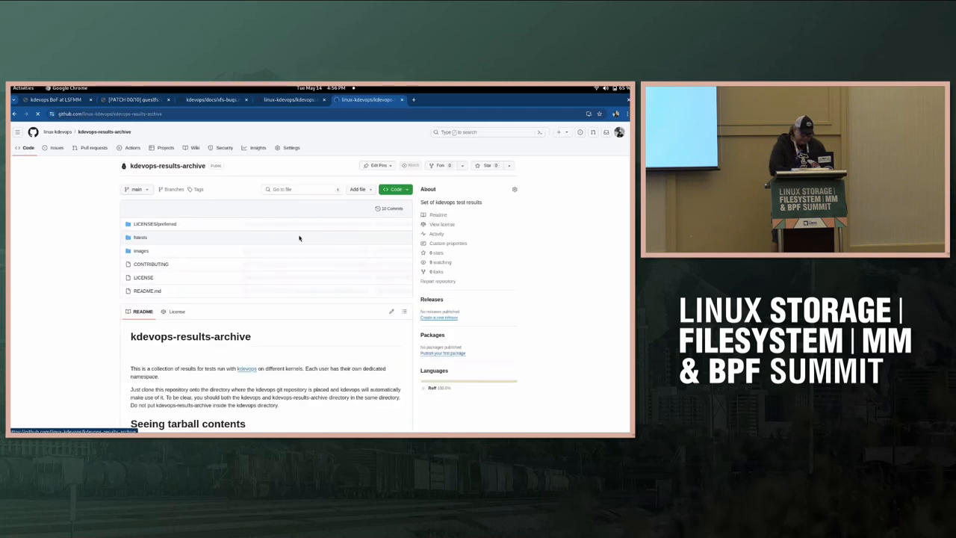